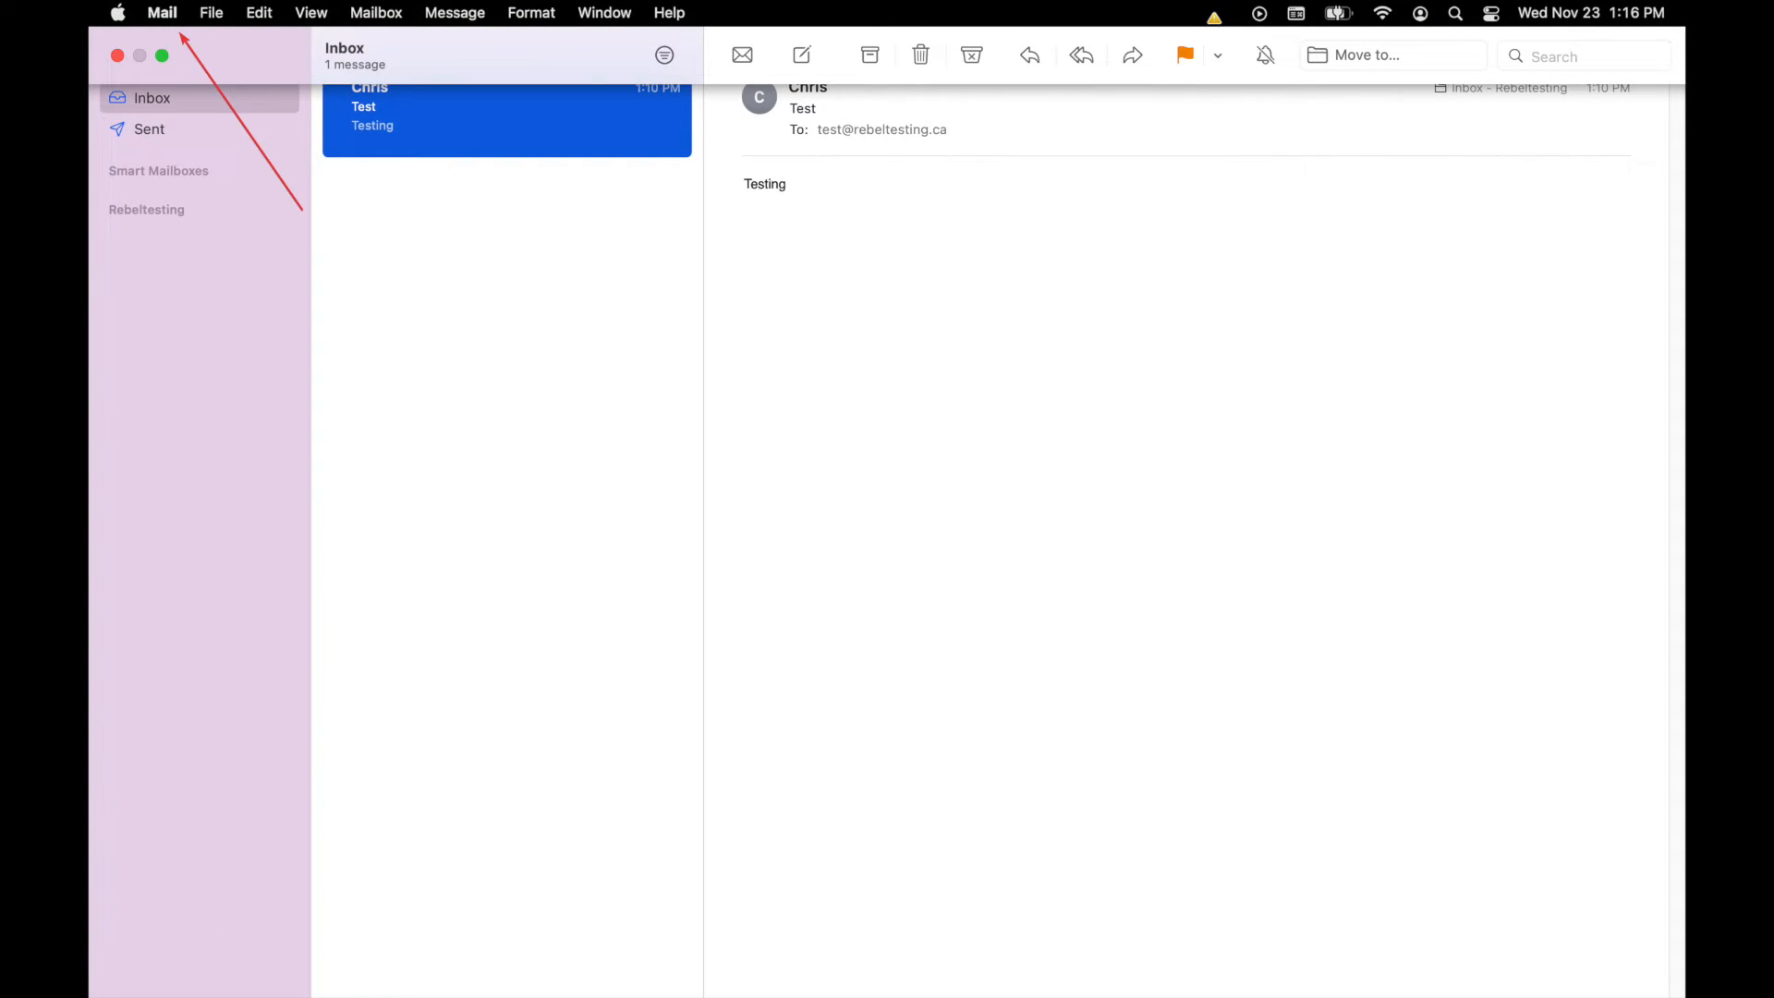
# - Reach Mail's preferences from the Mail menu to get at the Rebeltesting account settings
pyautogui.click(160, 13)
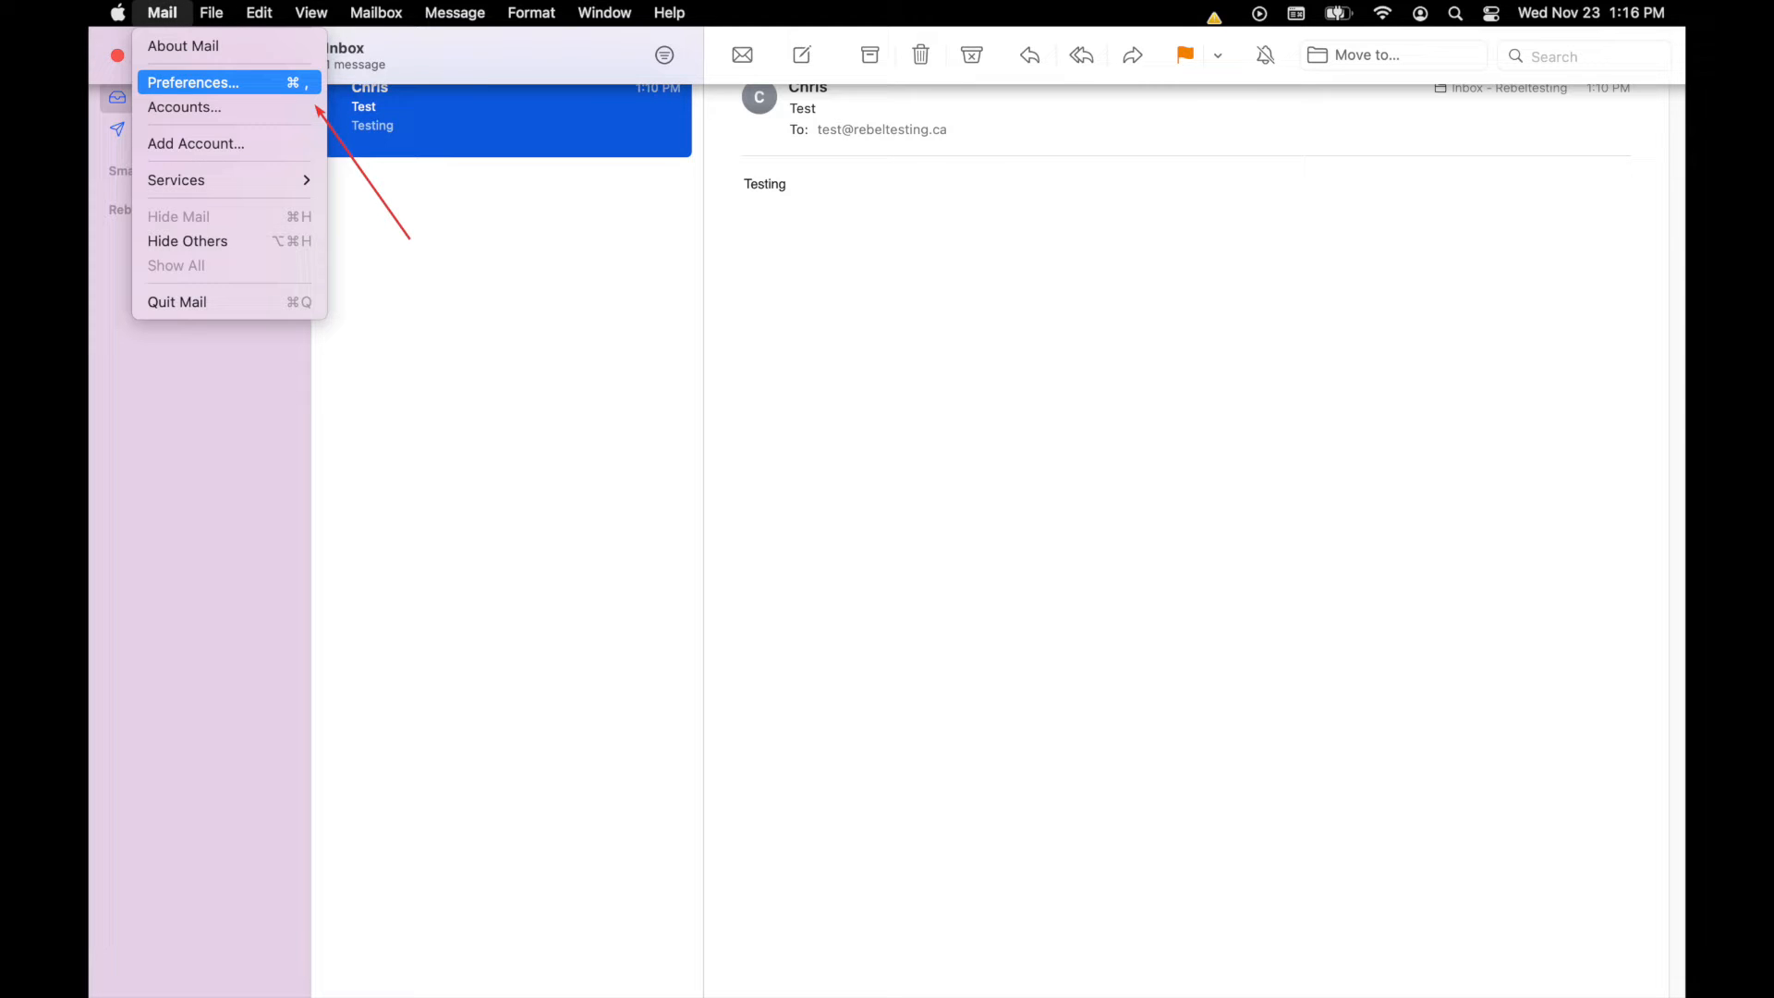
pyautogui.click(192, 81)
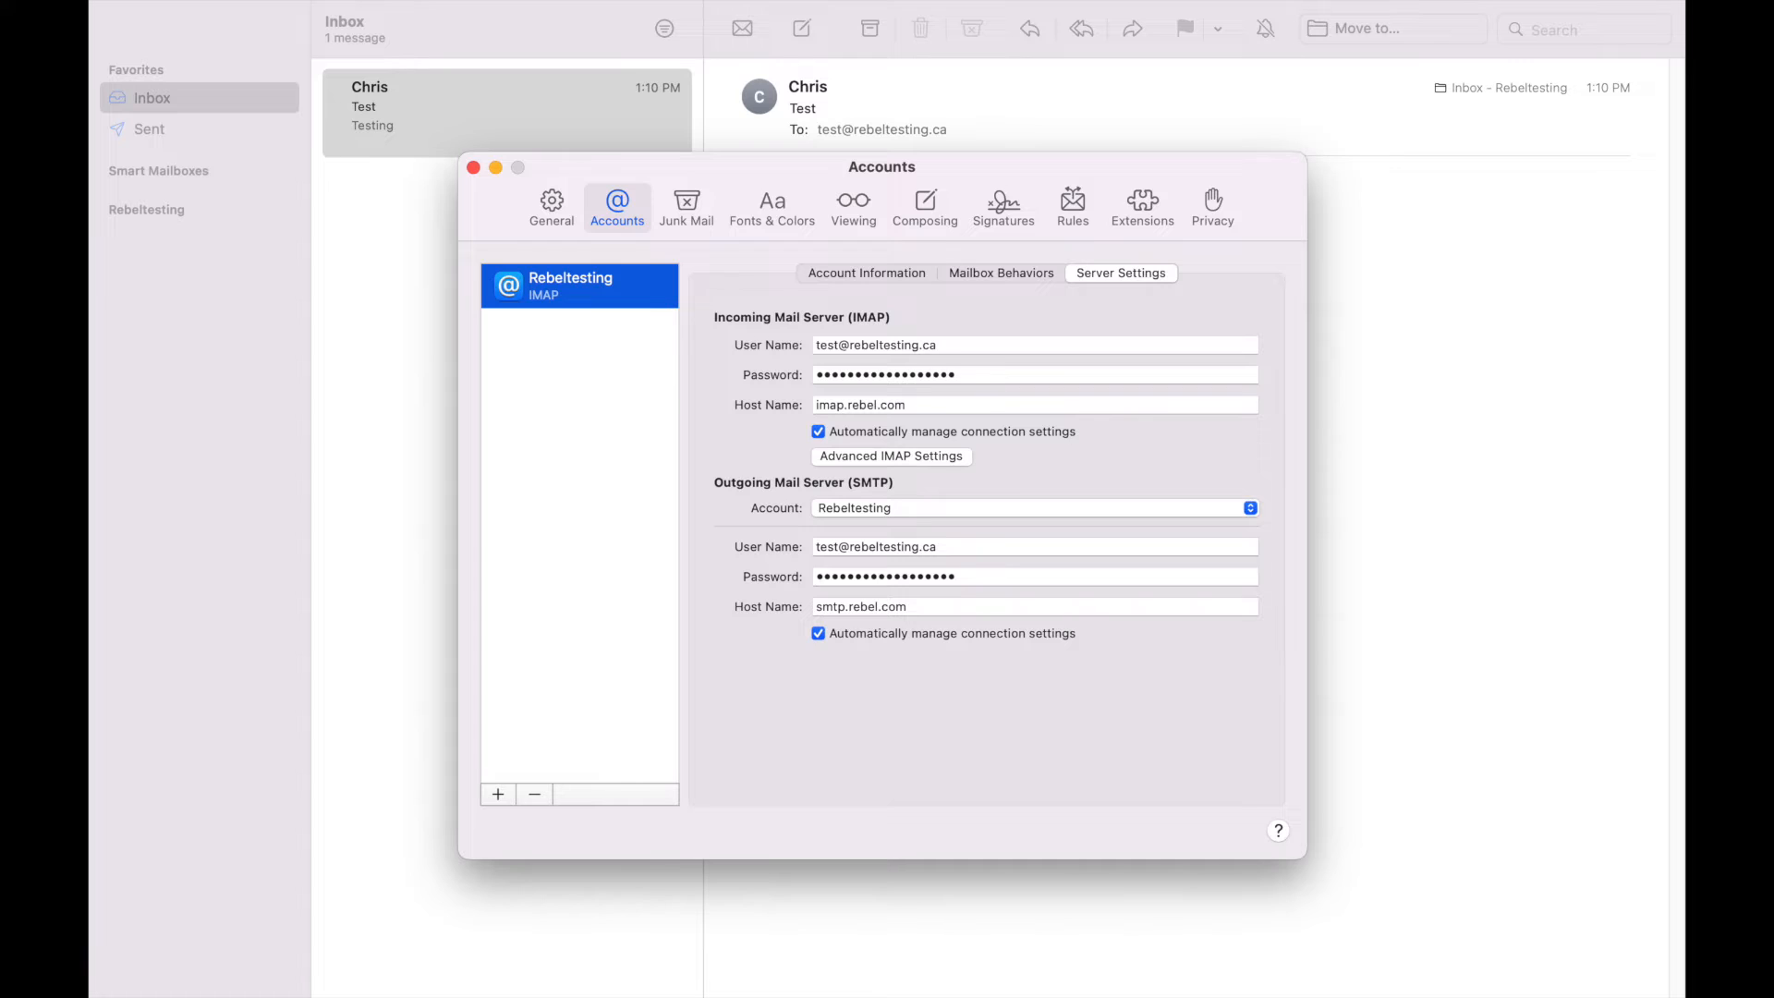
pyautogui.click(1120, 273)
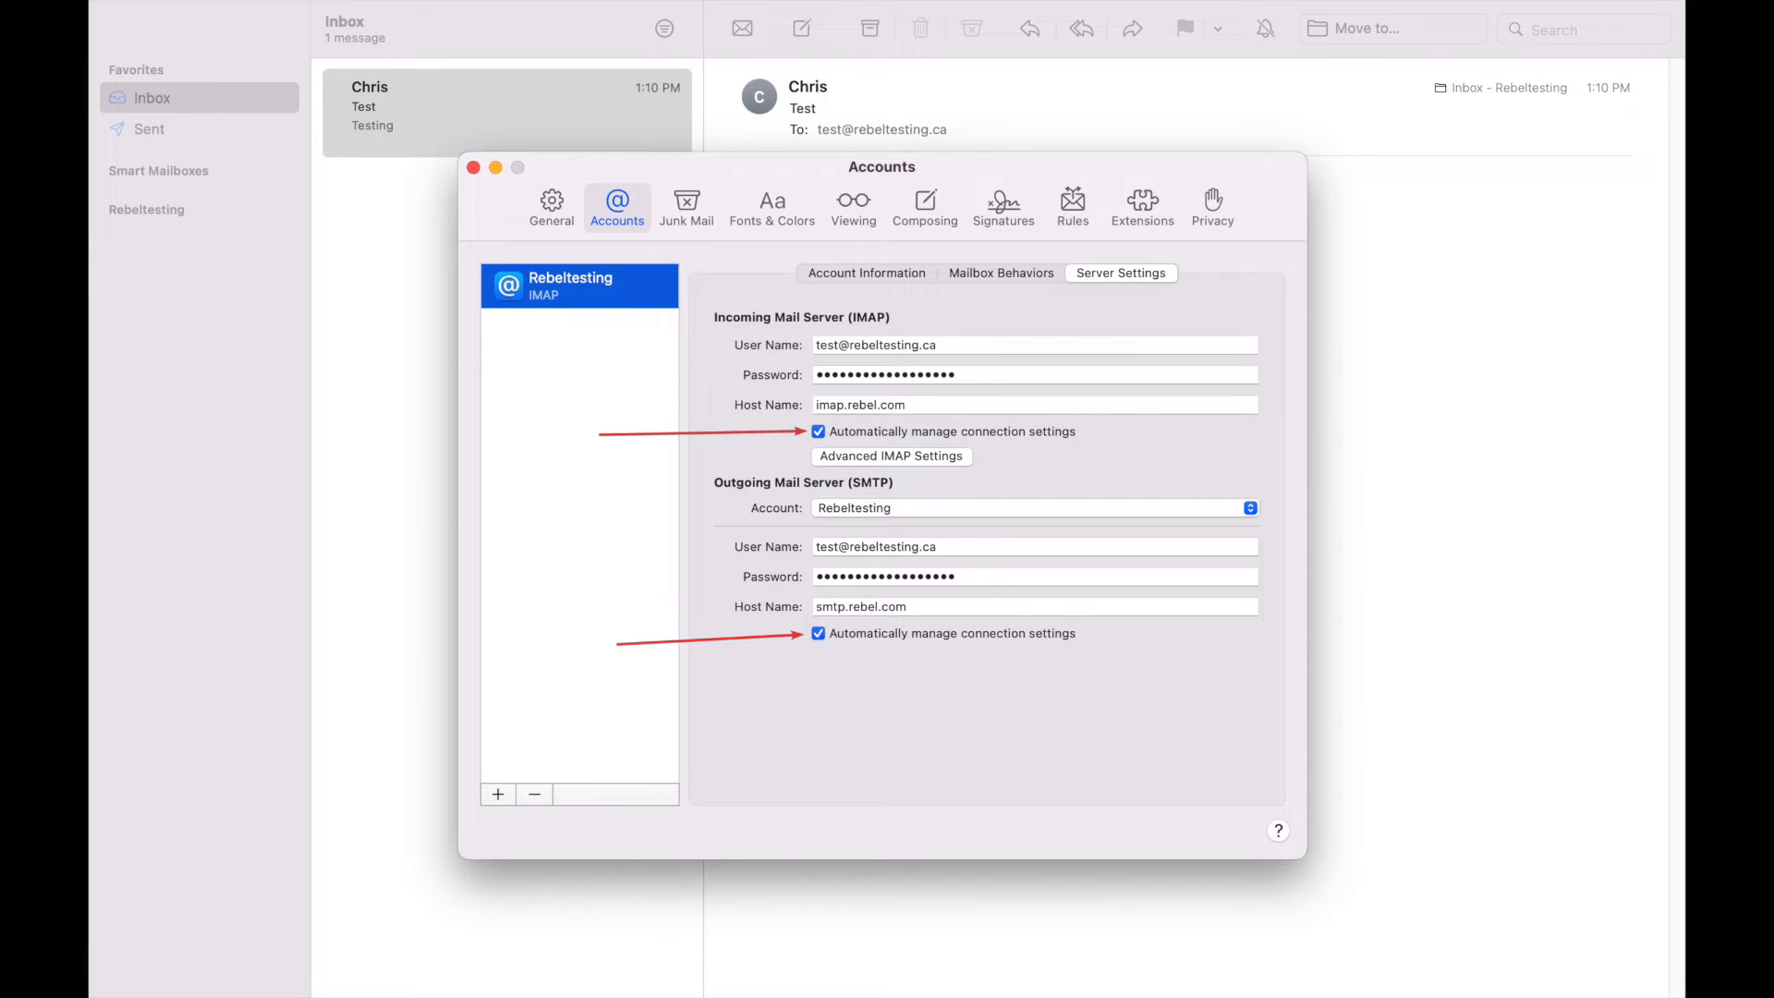
# - Turn off 'Automatically manage connection settings' for the incoming IMAP server
pyautogui.click(818, 431)
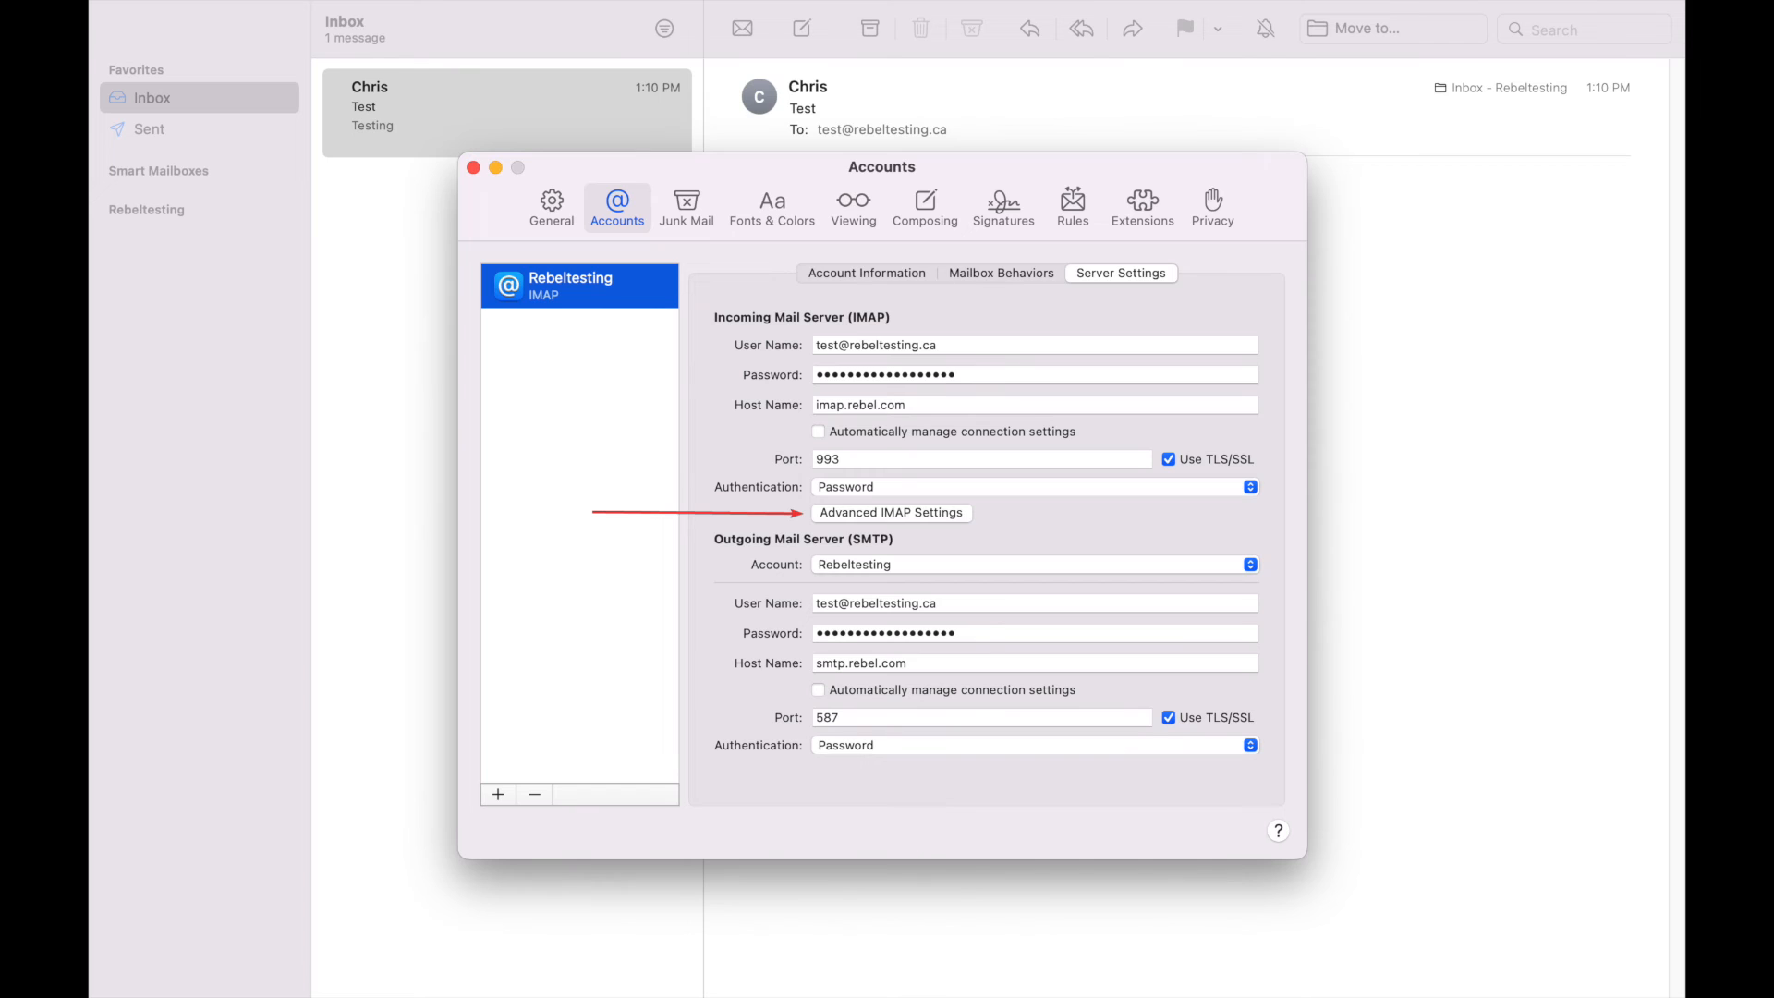
# - Review Advanced IMAP Settings and accept them with IMAP Path Prefix left empty
pyautogui.click(890, 512)
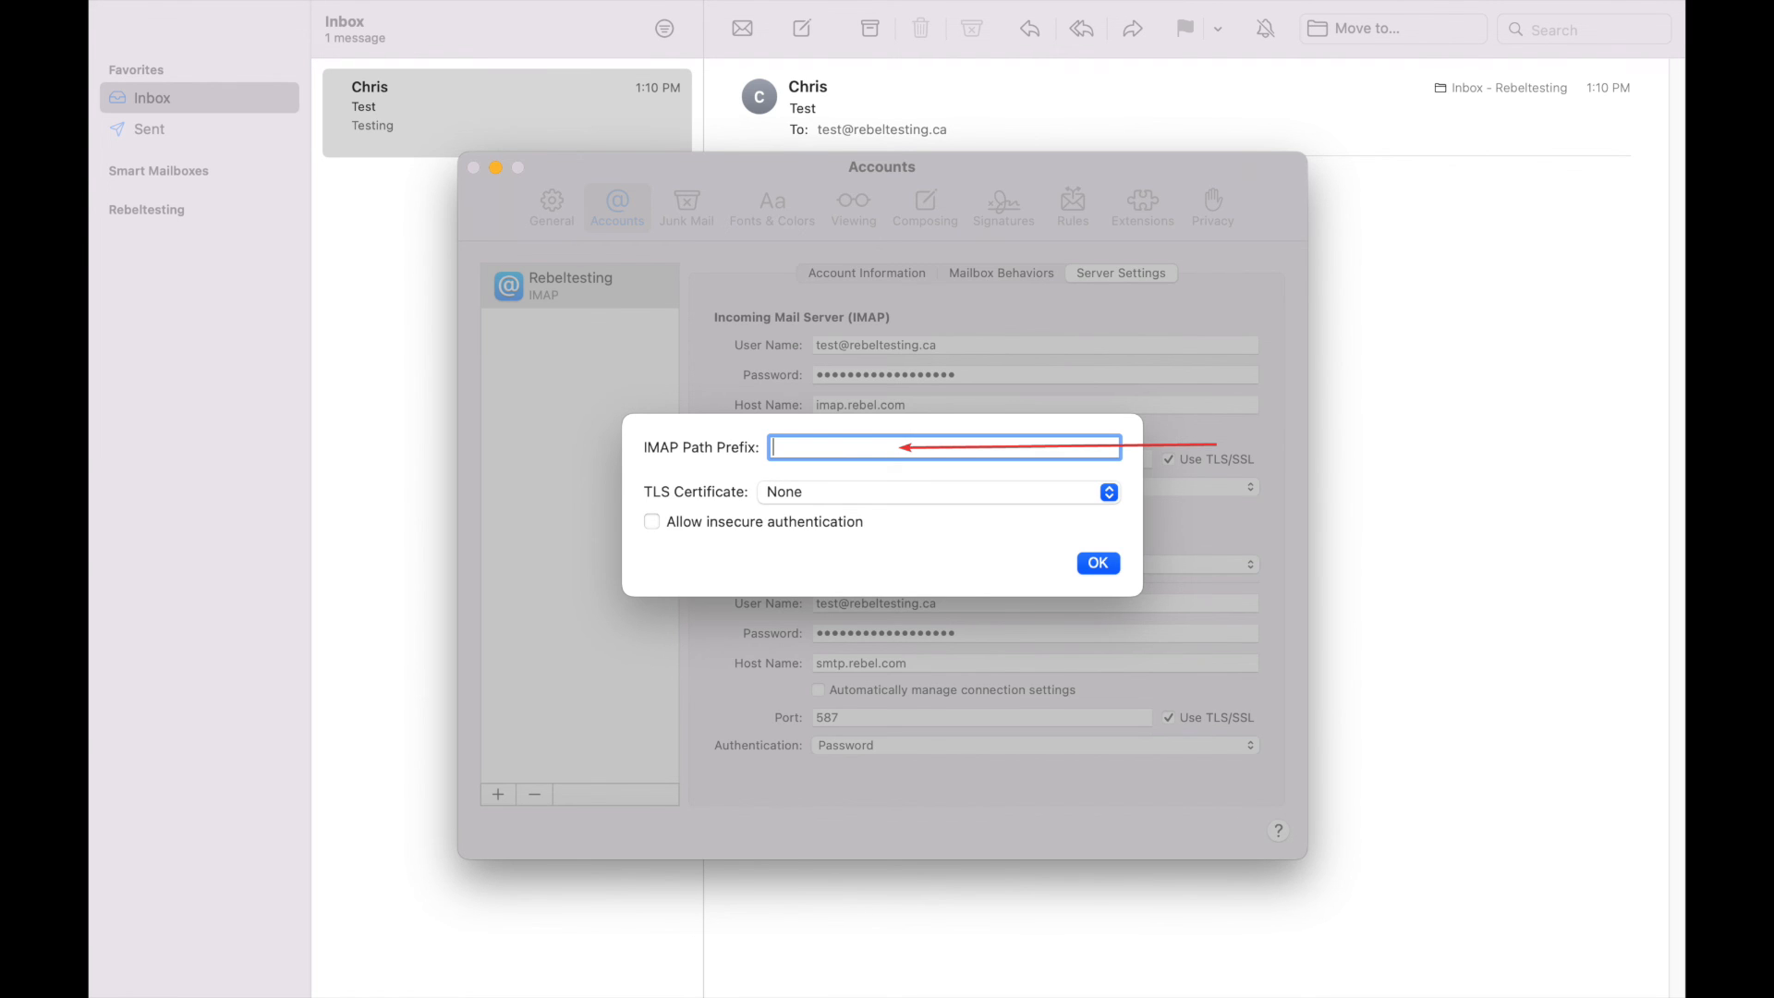
pyautogui.click(1094, 562)
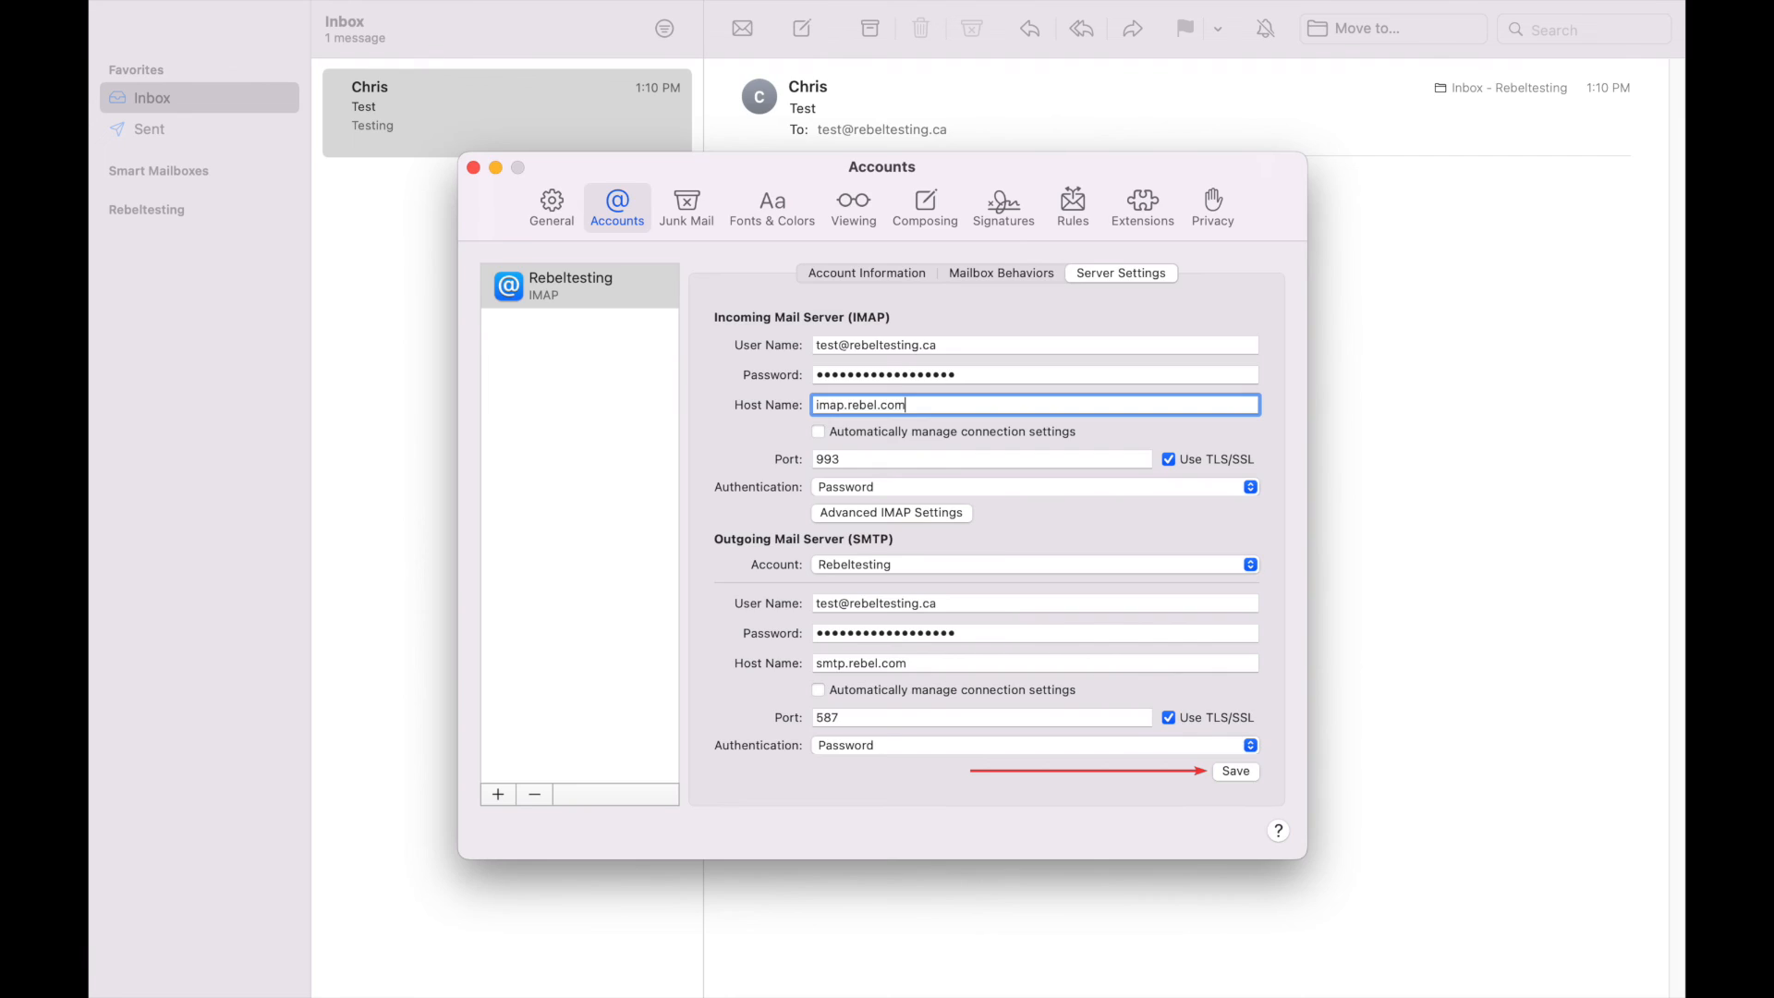